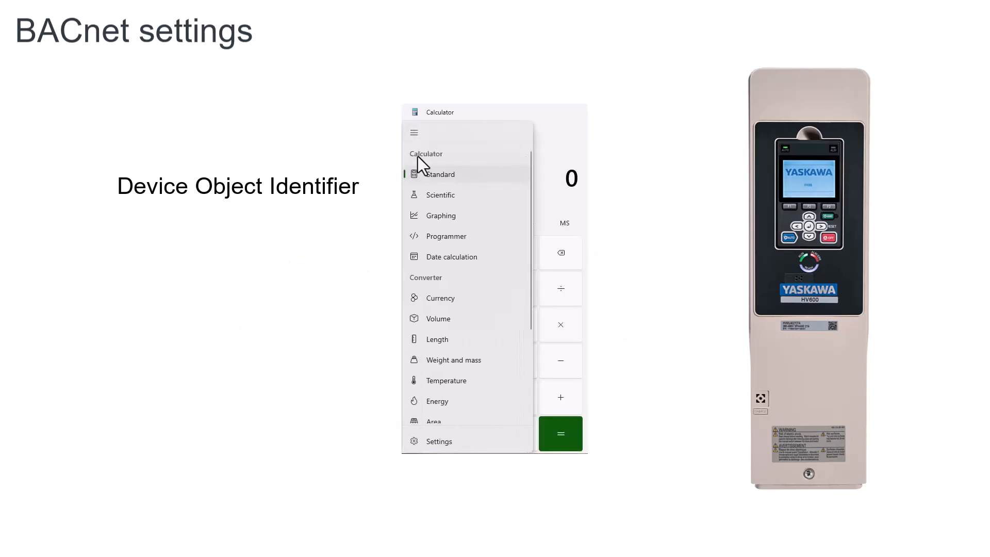
# Step: Switch Calculator to Programmer mode and begin entering the device identifier 5432
pyautogui.click(445, 236)
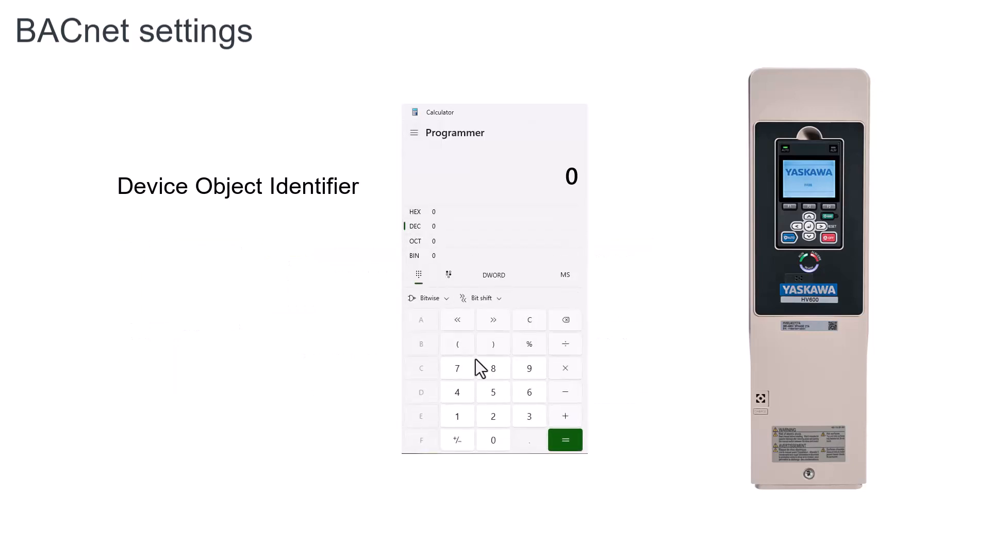
pyautogui.click(493, 392)
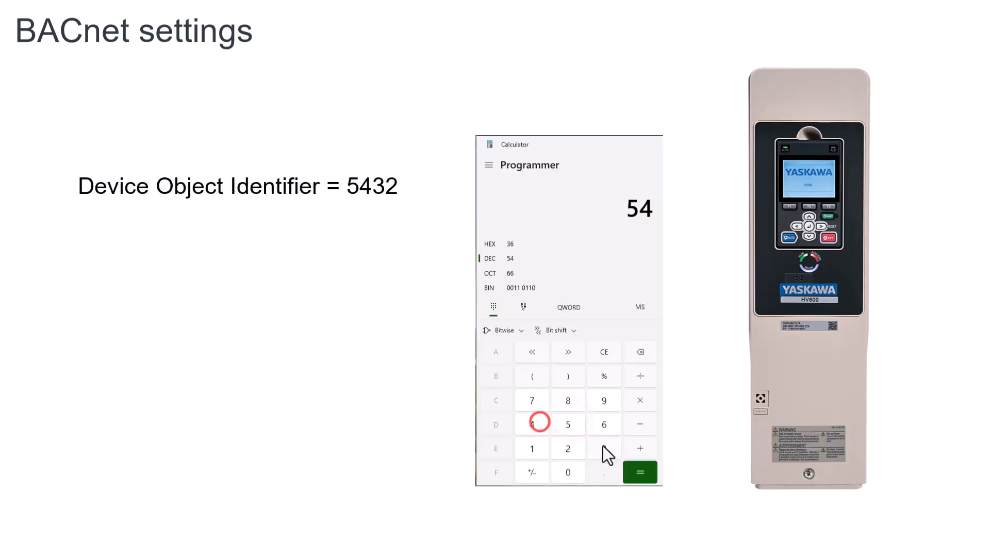
pyautogui.click(567, 448)
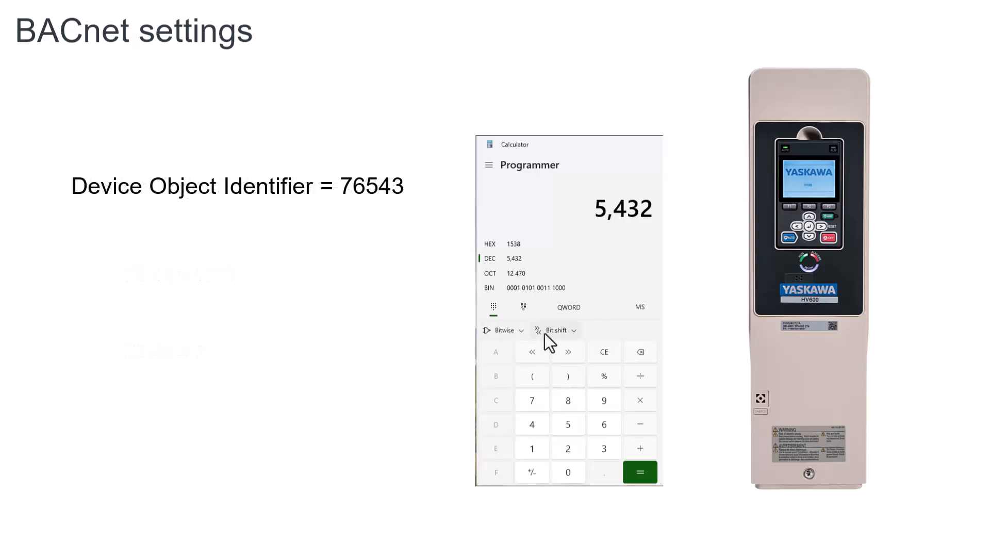
# Step: Finish entering 5432 in DEC and read its hex equivalent 1538
pyautogui.click(604, 448)
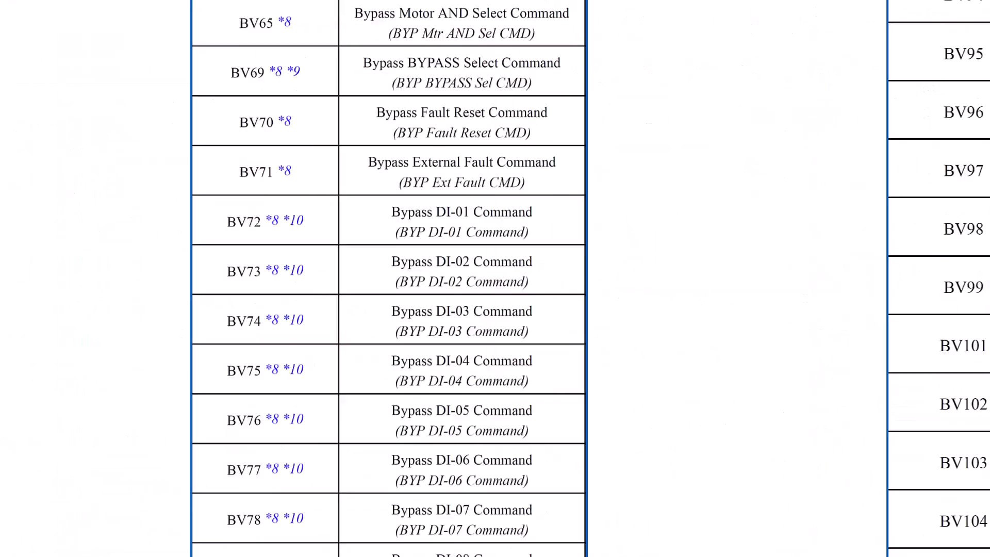
pyautogui.scroll(-3)
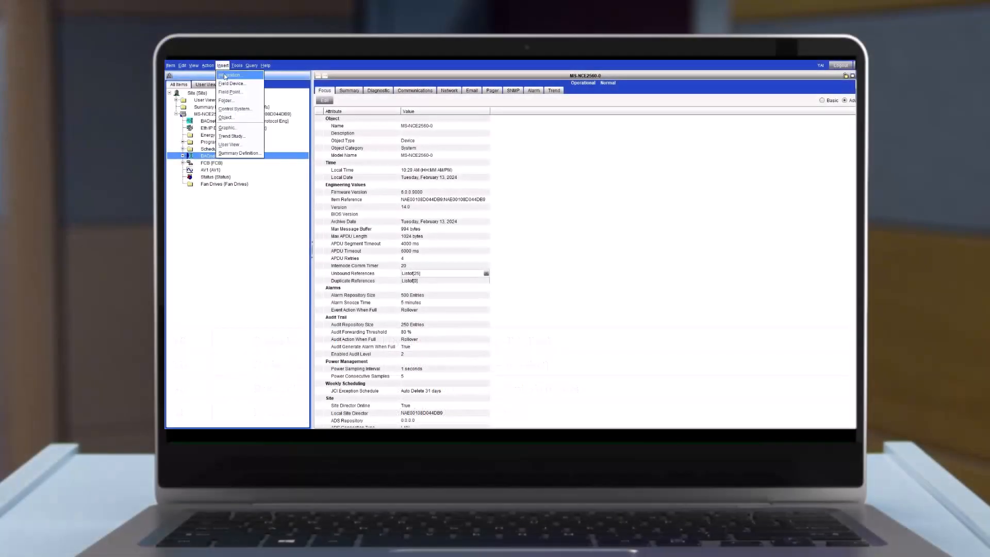
pyautogui.moveTo(231, 84)
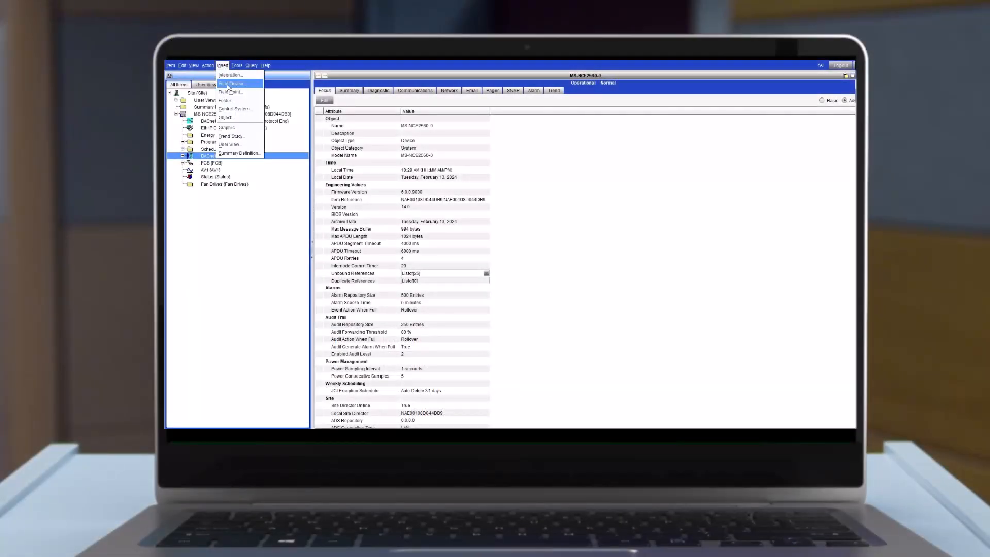
# Step: Add a field device under BACnet1 and select the auto-discovered Yaskawa VFD ID000111
pyautogui.click(234, 83)
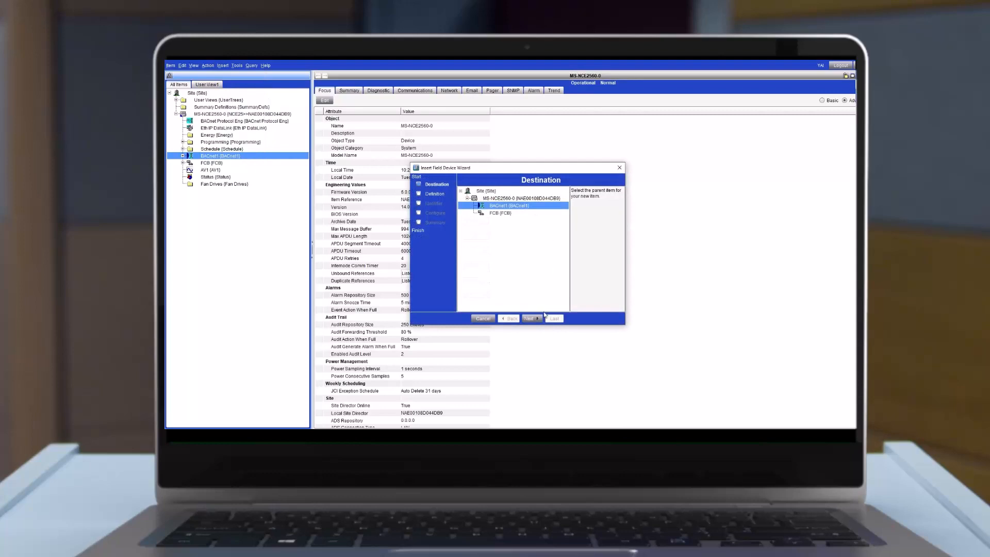
pyautogui.click(532, 318)
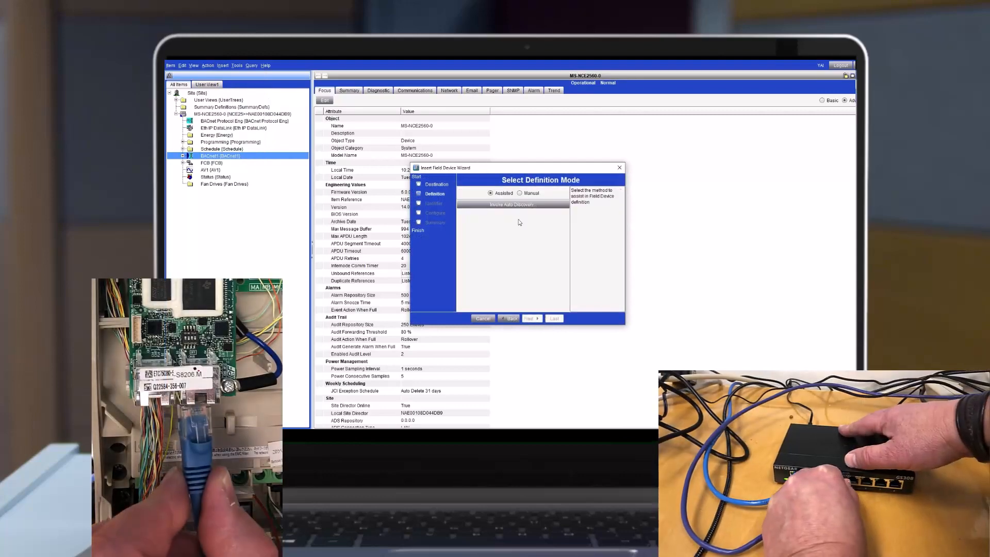
pyautogui.click(510, 204)
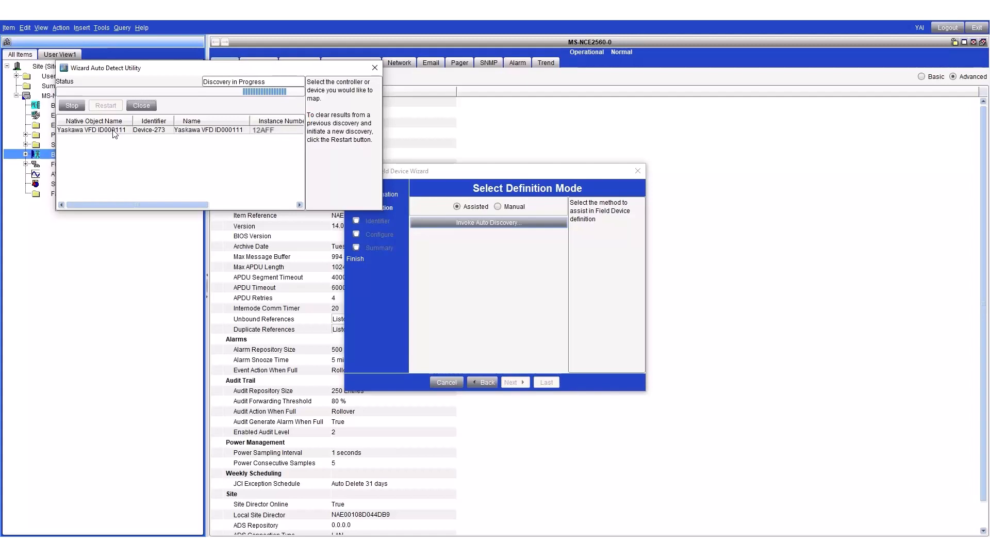
pyautogui.click(511, 382)
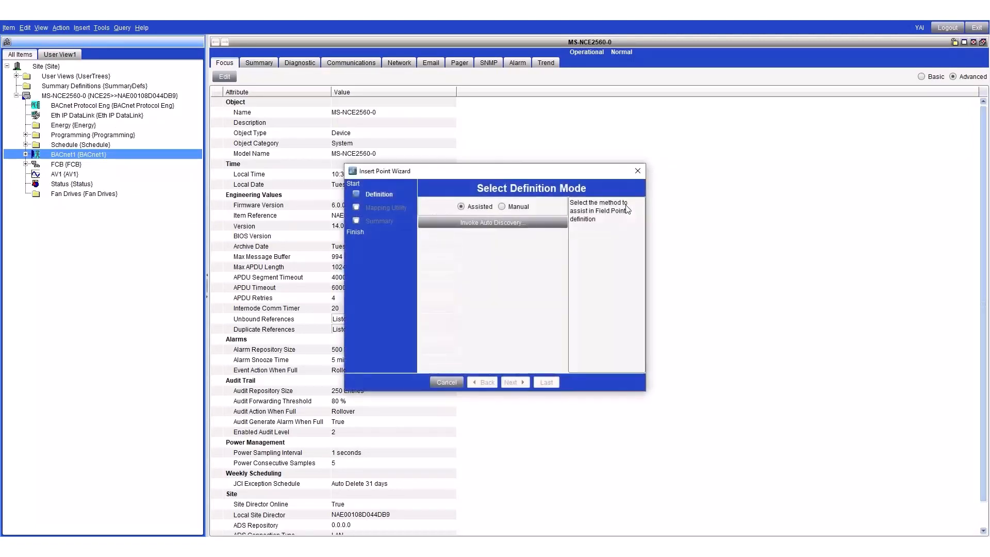
# Step: Auto-discover the drive's points and map its discovered objects in the Point Mapping Utility
pyautogui.click(493, 222)
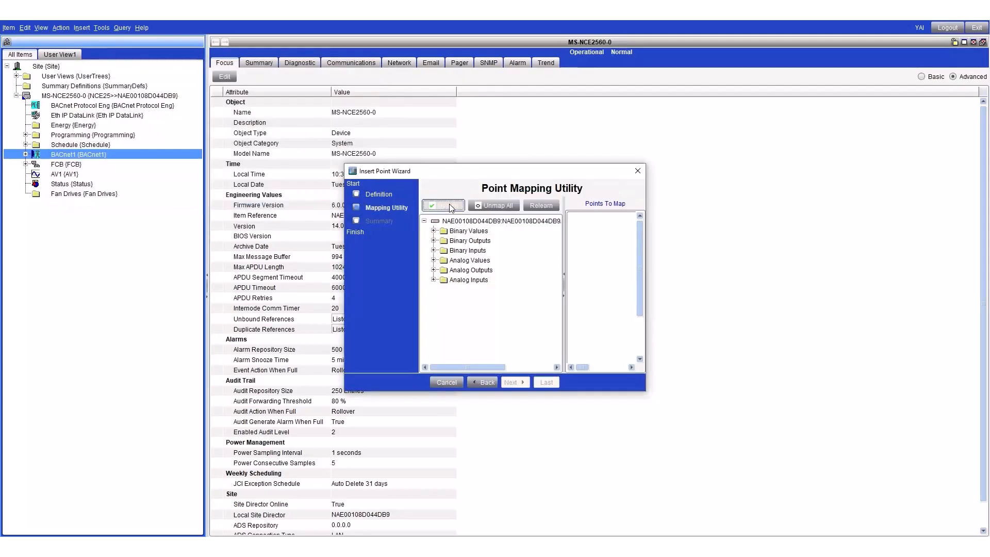
pyautogui.click(442, 206)
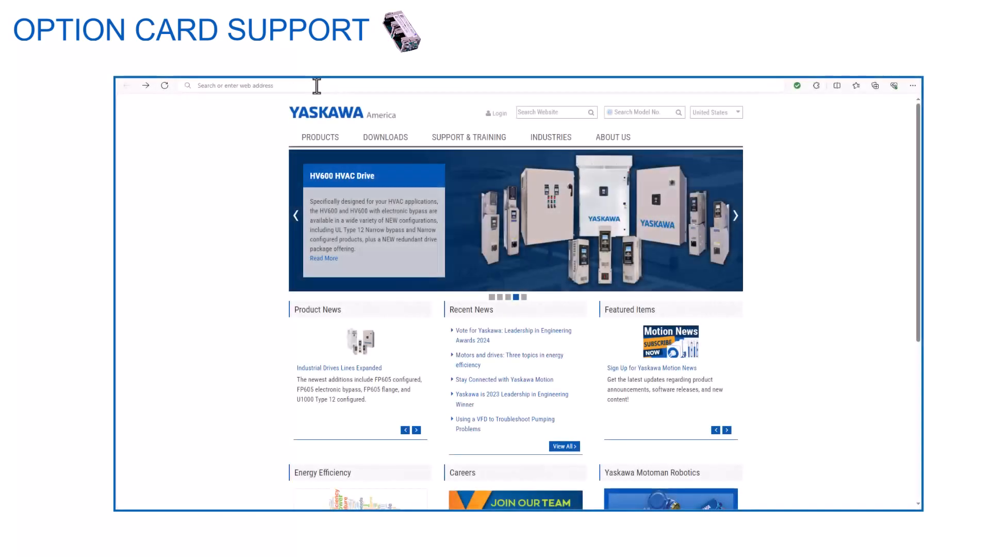
# Step: Browse to the option card at 192.168.1.20 and show its BACnet/IP device object page
pyautogui.write('192.168.1.20')
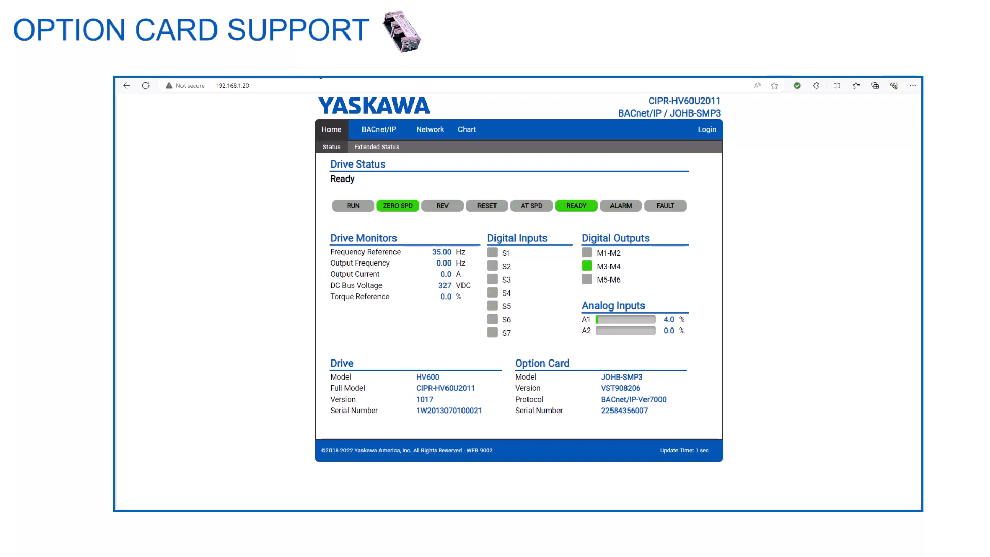
pyautogui.click(378, 130)
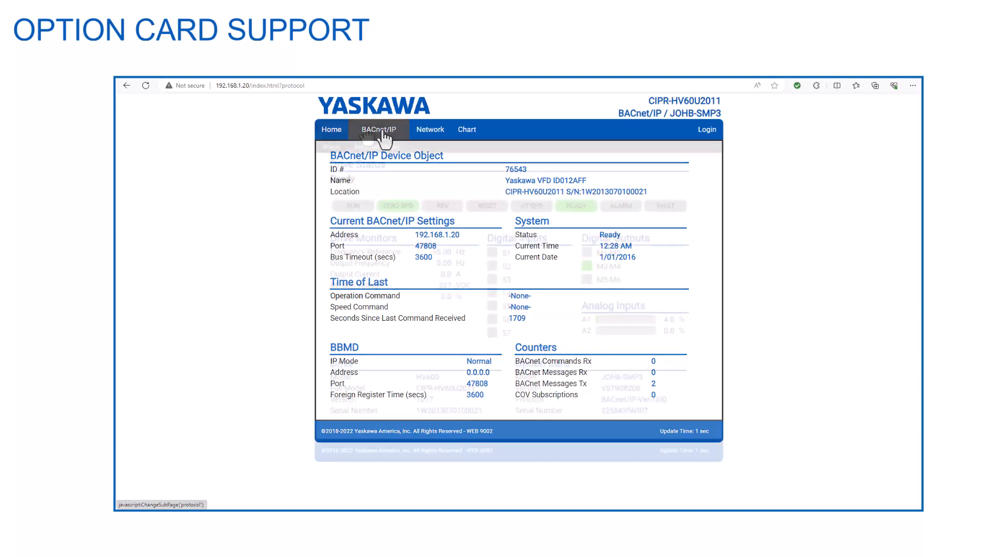
pyautogui.click(430, 130)
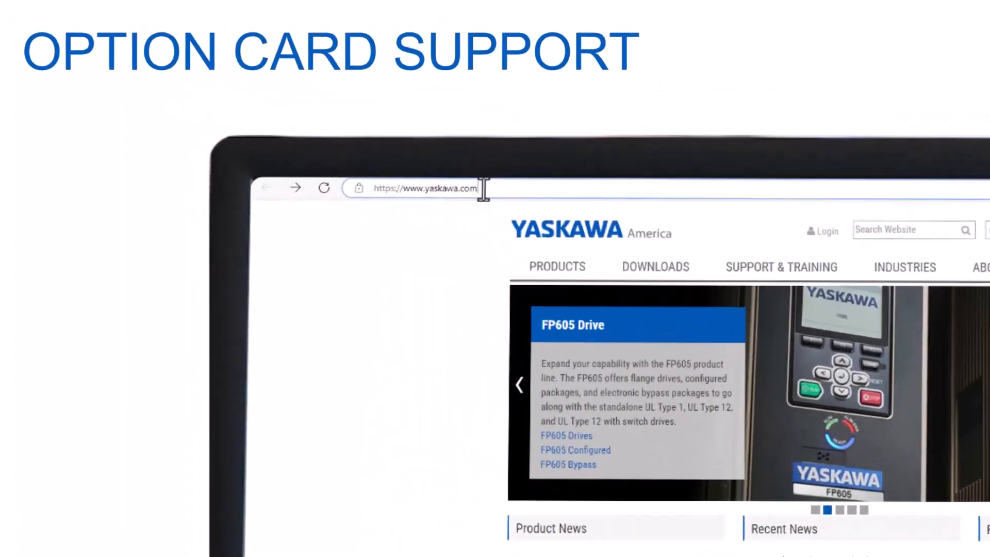
# Step: Go to yaskawa.com/mpe and expand all BACnet/IP product instructions on the JOHB-SMP3 page
pyautogui.write('/mpe')
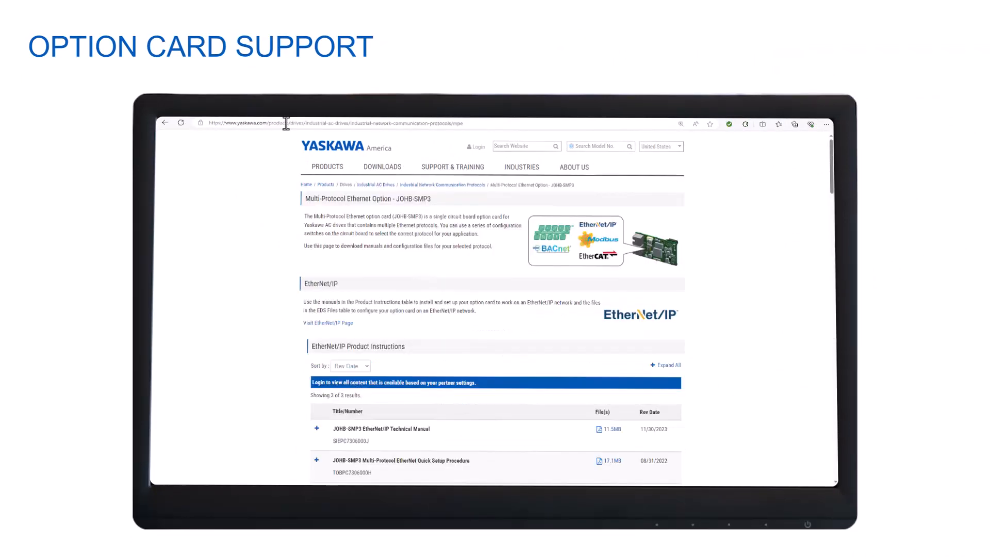
pyautogui.scroll(-3)
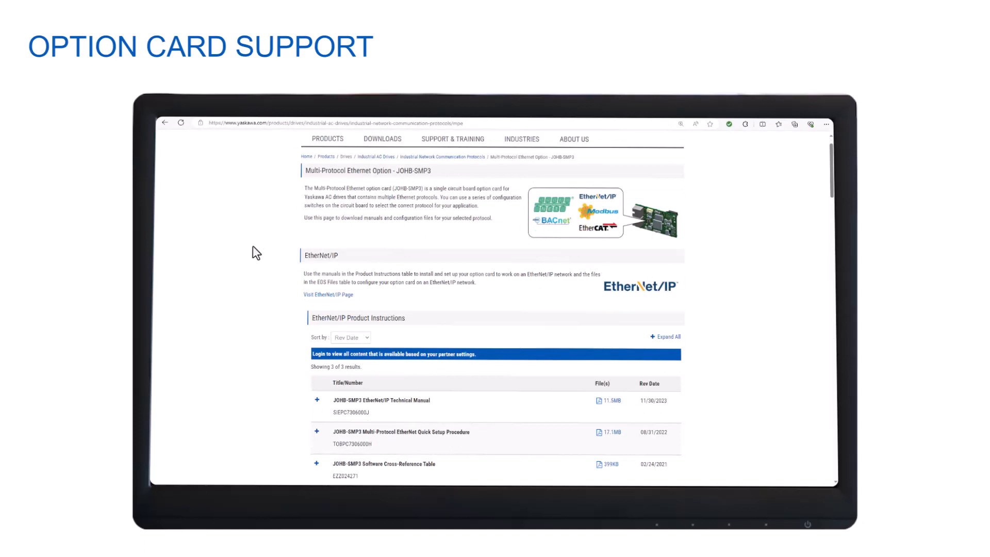
pyautogui.scroll(-3)
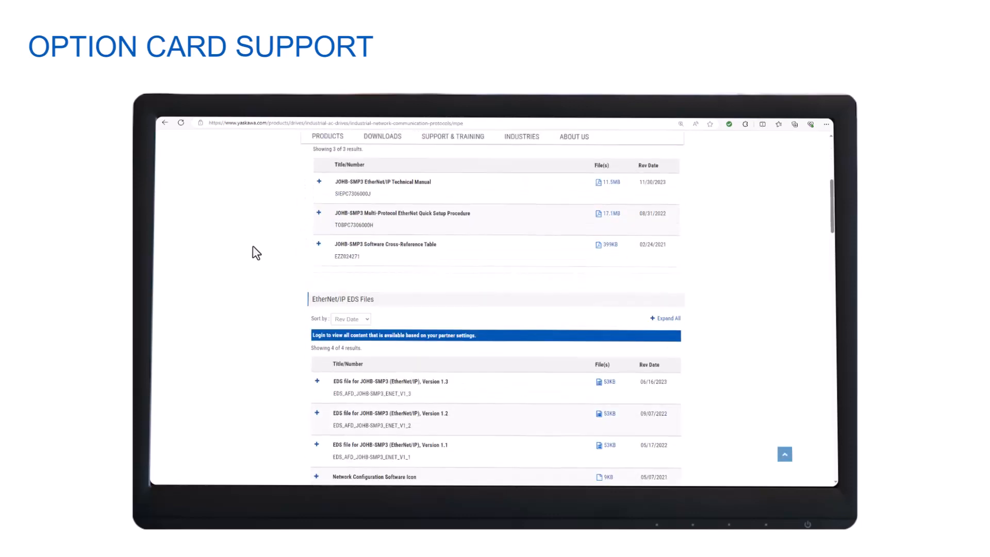
pyautogui.scroll(-3)
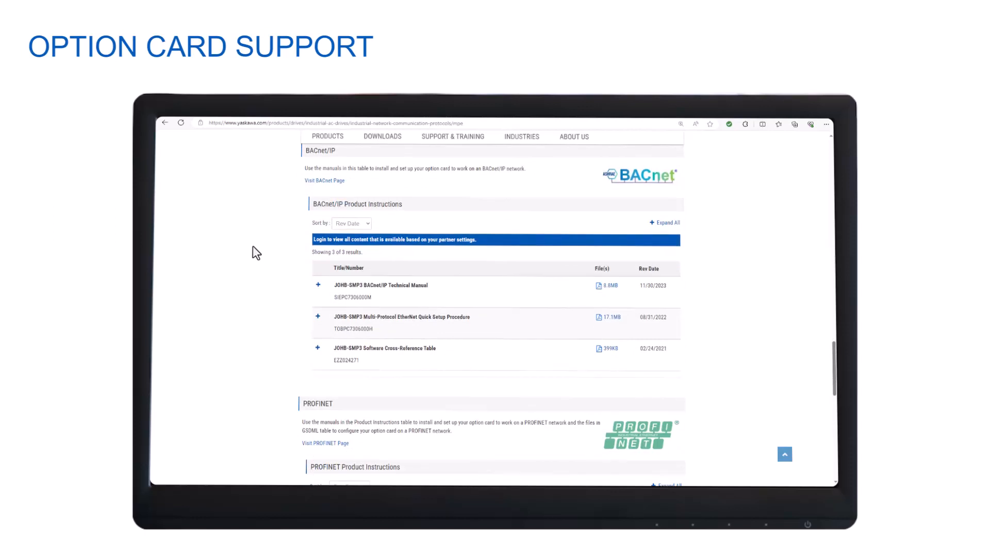
pyautogui.click(664, 223)
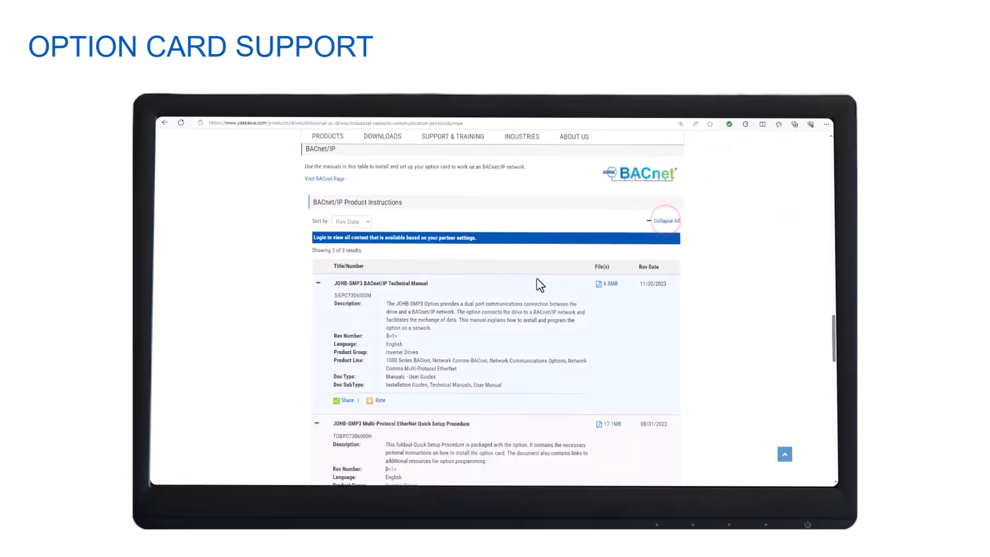
pyautogui.scroll(-3)
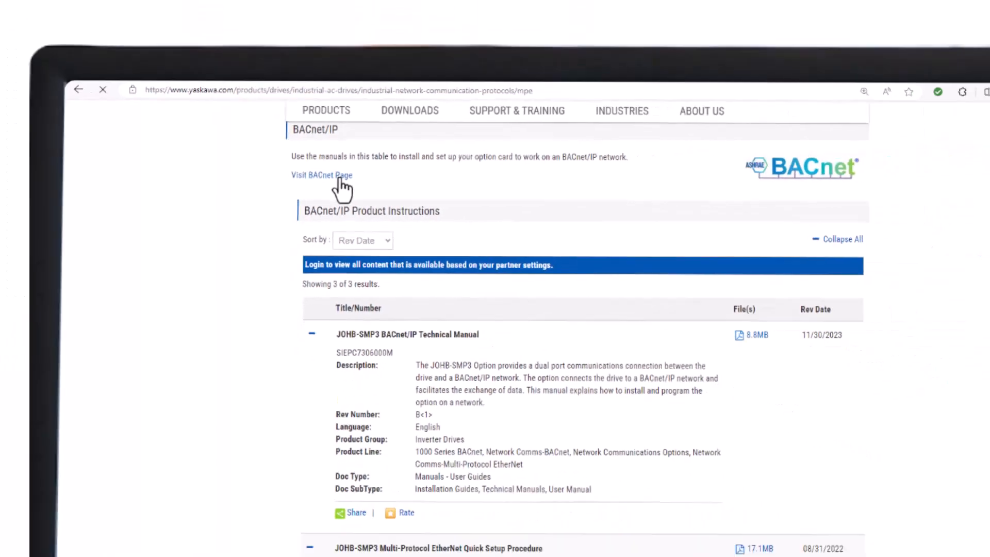
# Step: Visit the BACnet page and scroll to the Supported Drives tables for MSTP and BACnet/IP
pyautogui.click(322, 175)
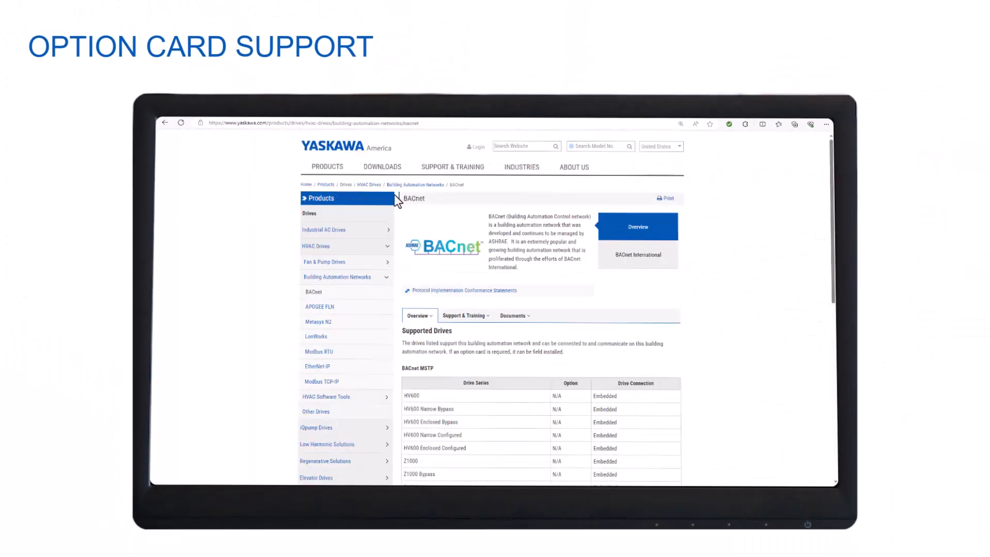
pyautogui.scroll(-3)
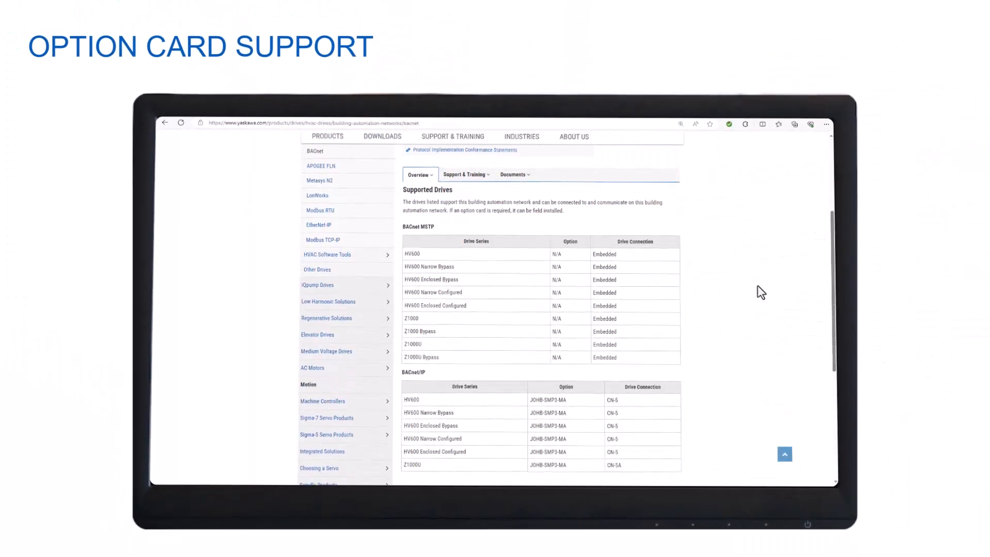
pyautogui.scroll(-3)
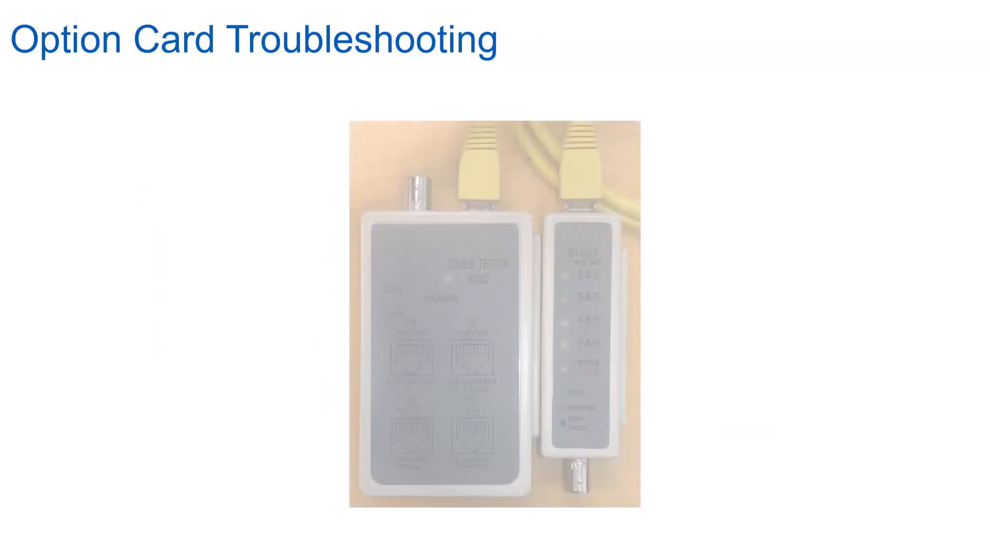
# Step: Advance to the Power-Up Diagnostic LED Sequence troubleshooting slide
pyautogui.press('Right')
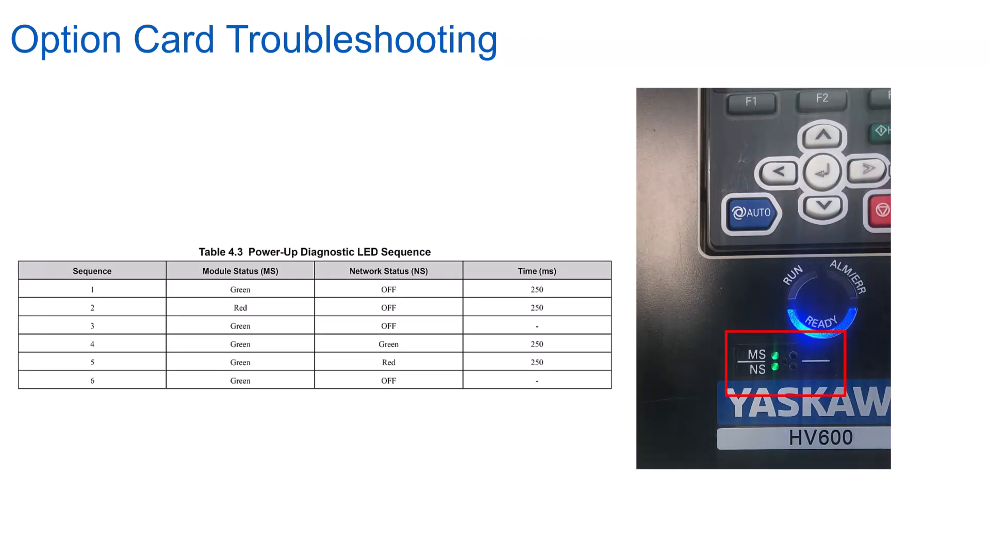